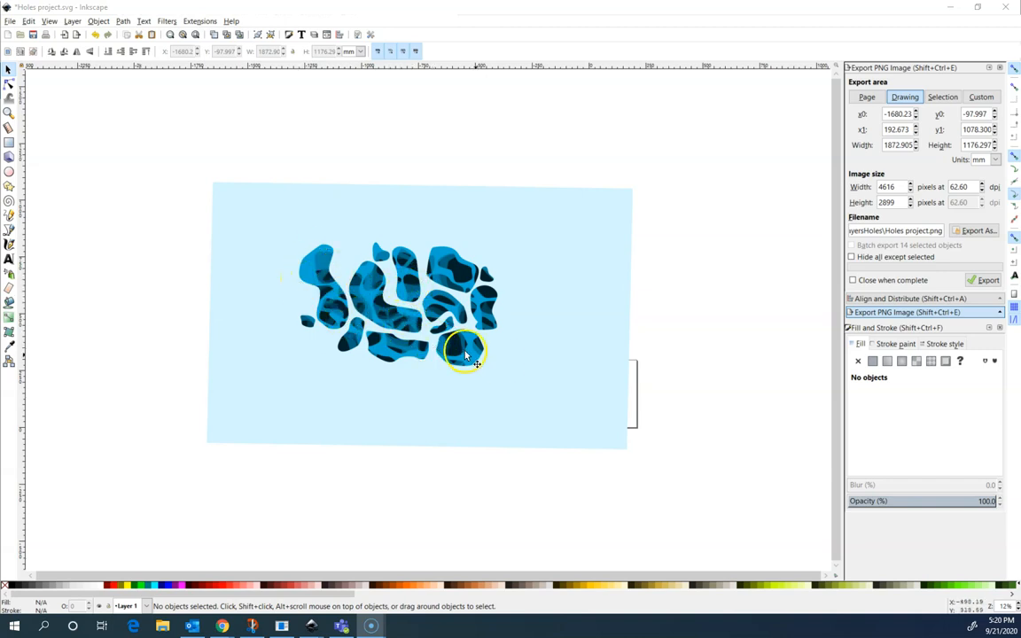
pyautogui.moveTo(590, 359)
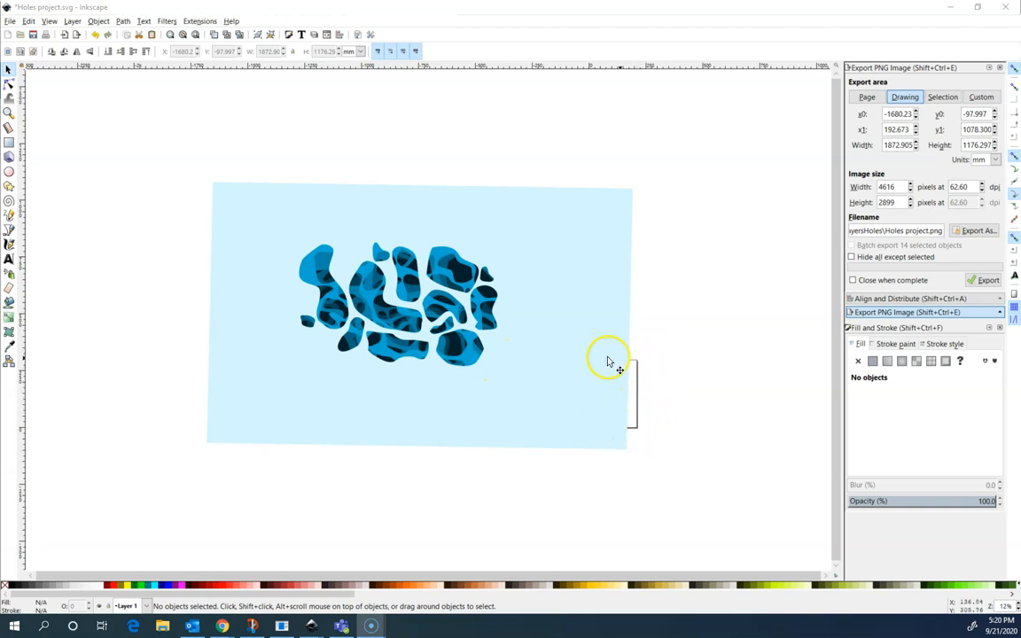
pyautogui.moveTo(621, 366)
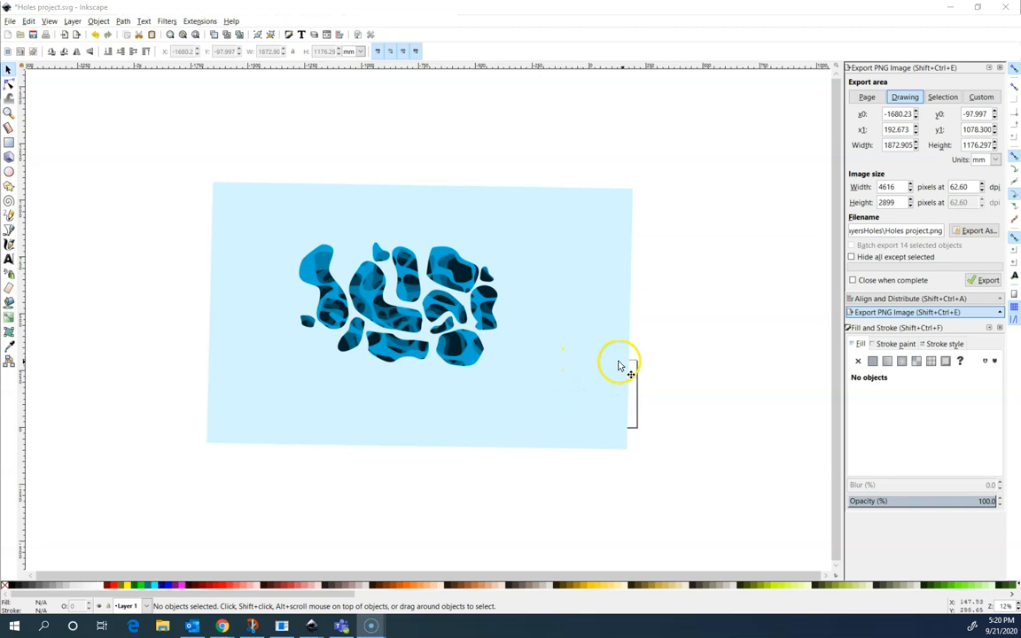
pyautogui.moveTo(23, 26)
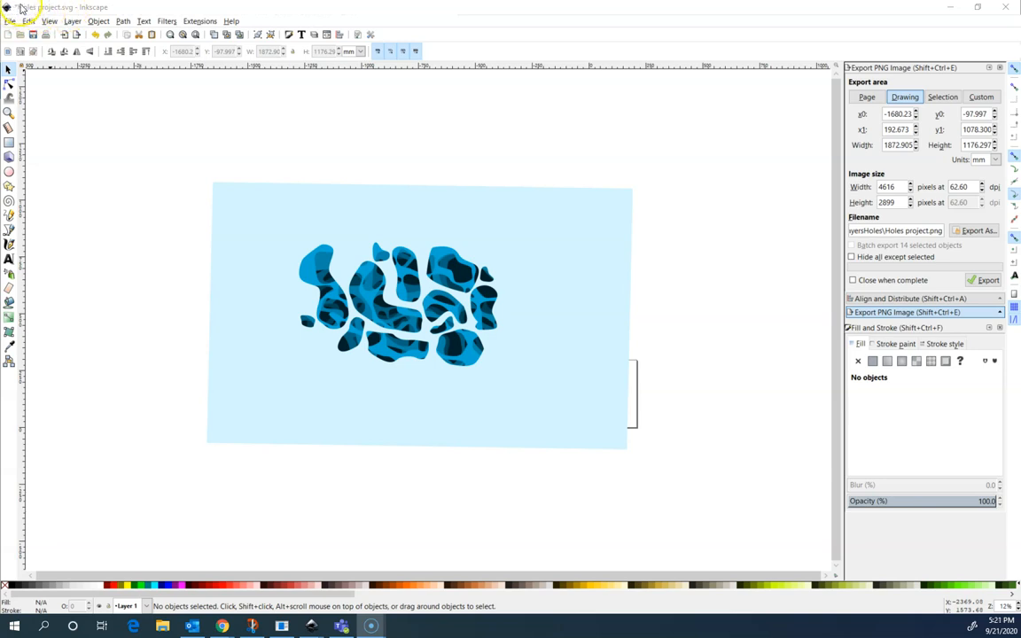
# - Bring up the File menu over the Holes project drawing
pyautogui.click(10, 20)
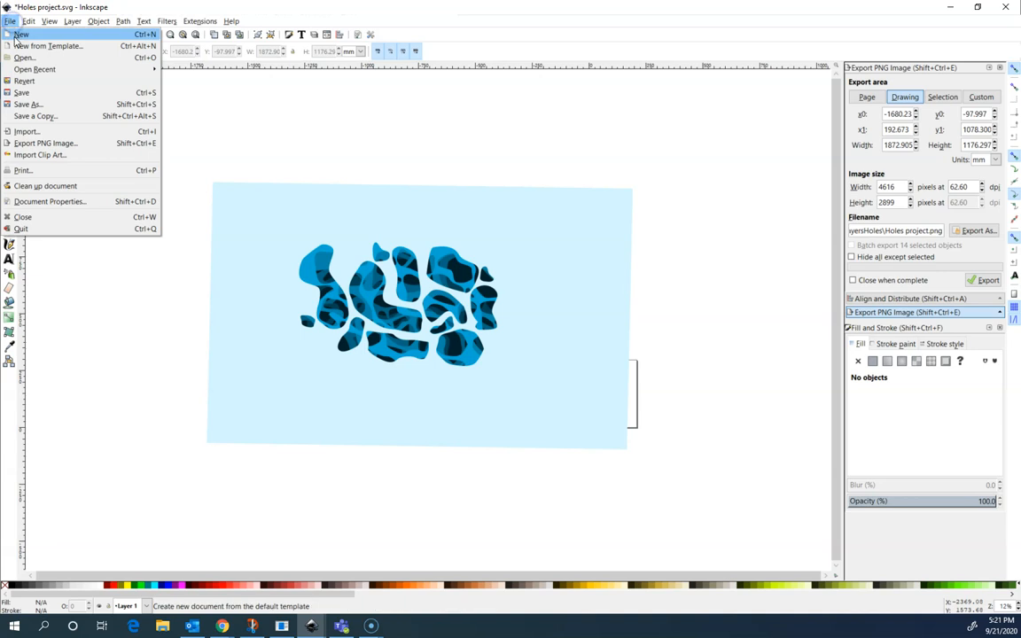
pyautogui.moveTo(26, 93)
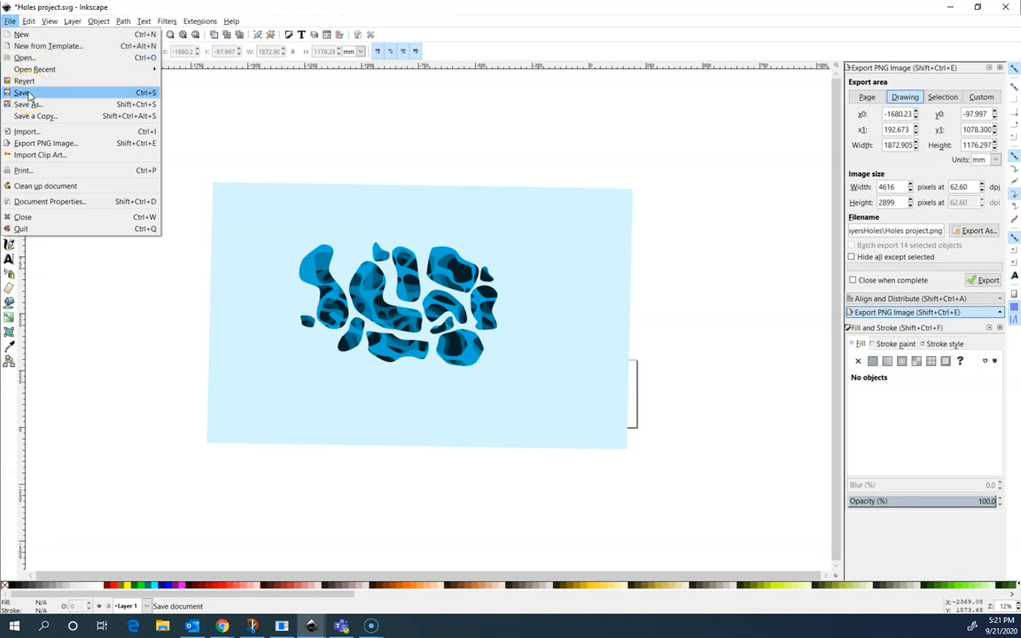
# - Start Save As and browse Libraries and Documents before settling on the Desktop folder
pyautogui.click(23, 92)
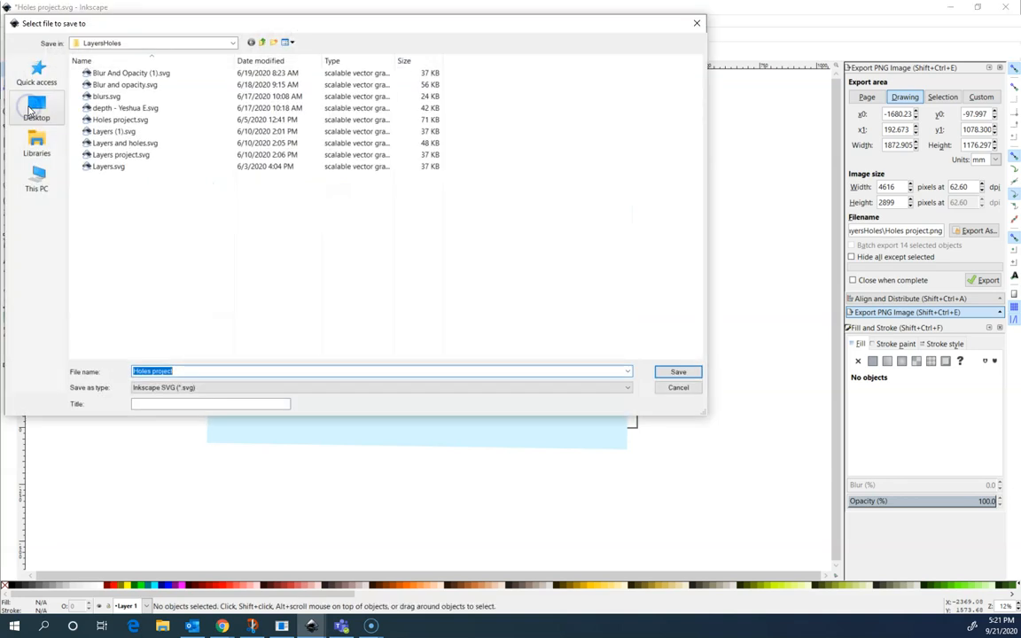
pyautogui.moveTo(67, 147)
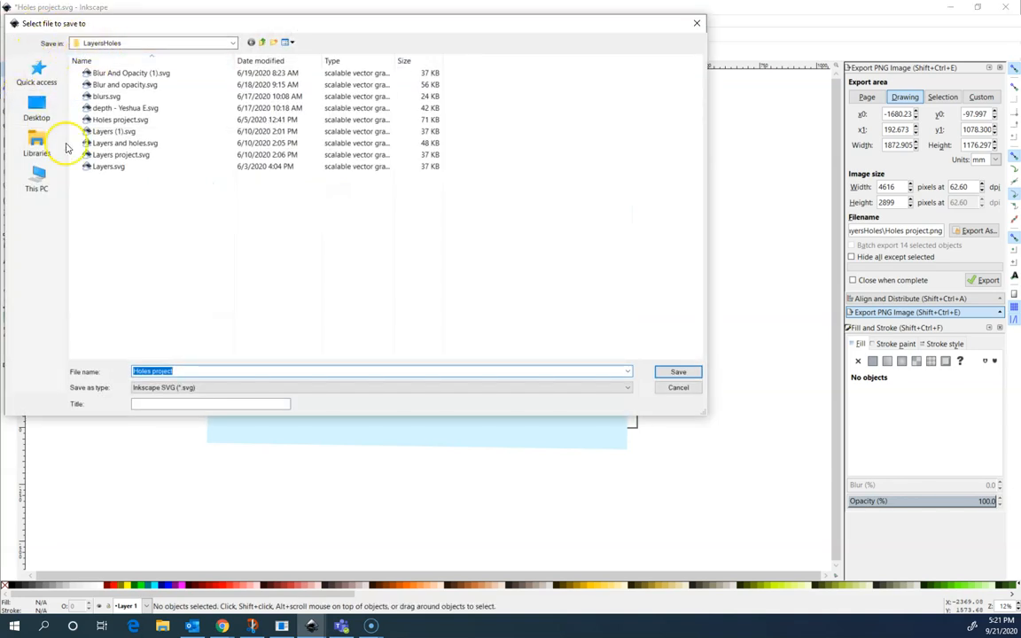
pyautogui.click(37, 147)
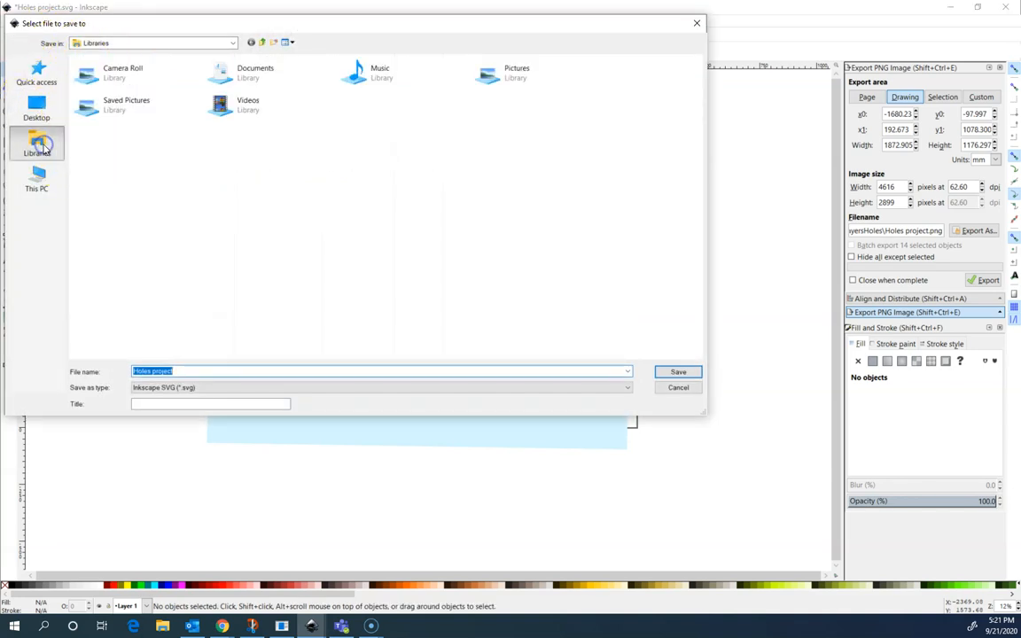
pyautogui.moveTo(255, 73)
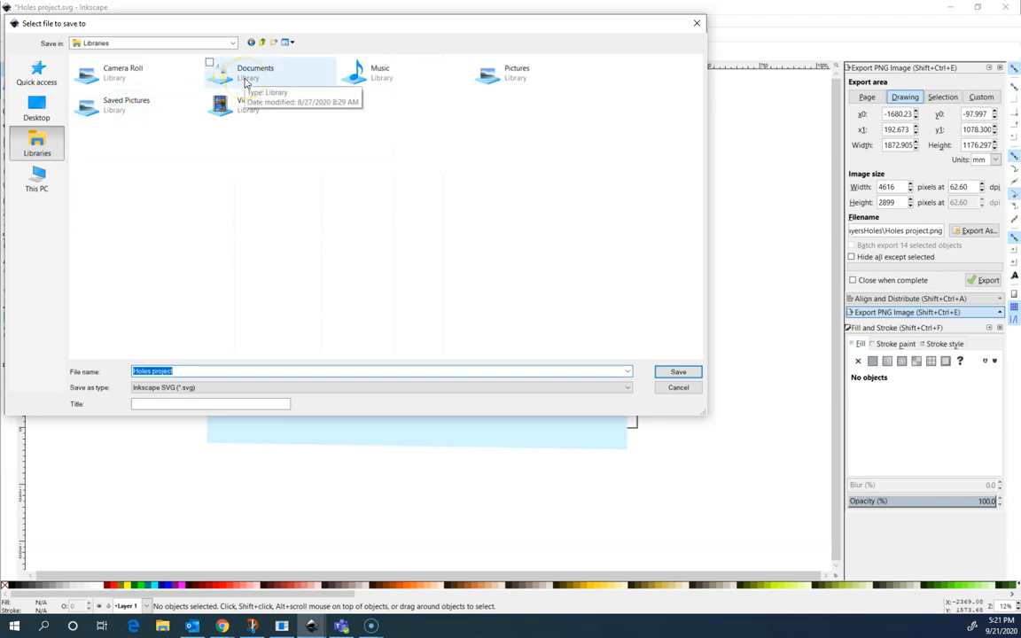
pyautogui.doubleClick(255, 73)
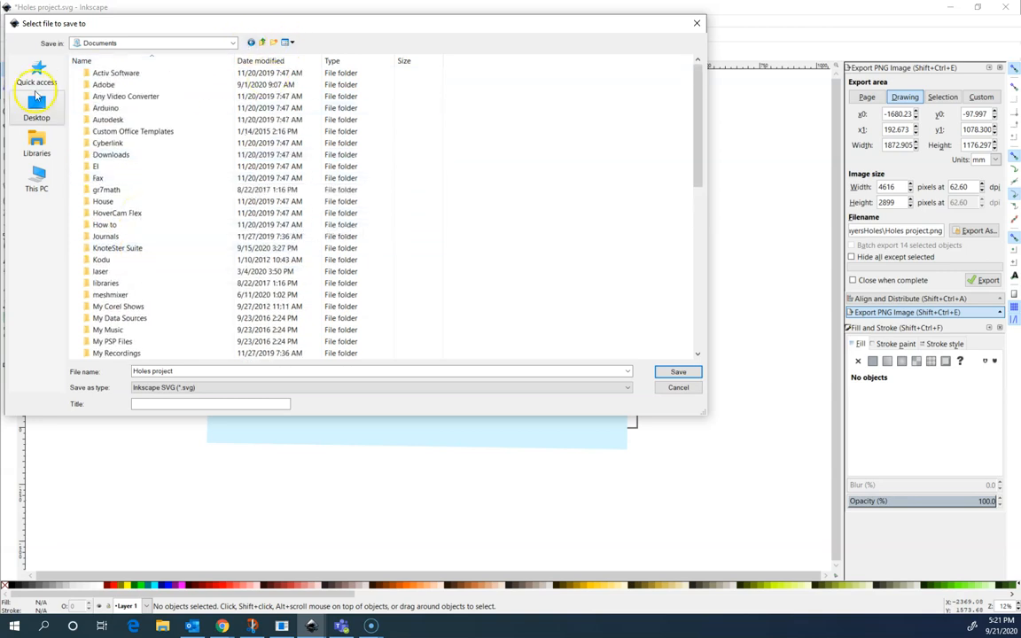
pyautogui.click(36, 106)
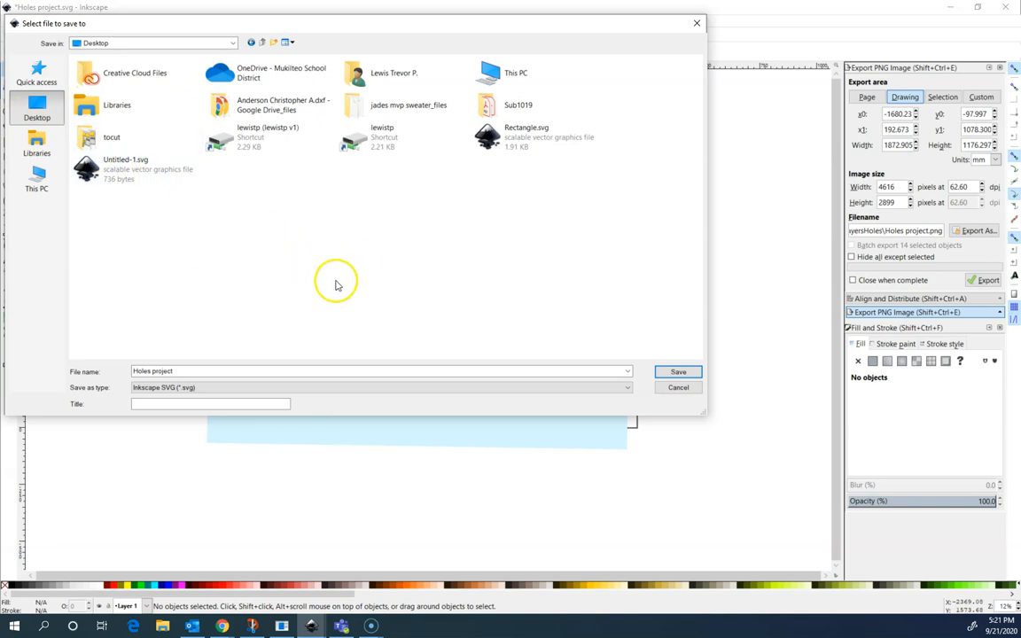
pyautogui.moveTo(432, 263)
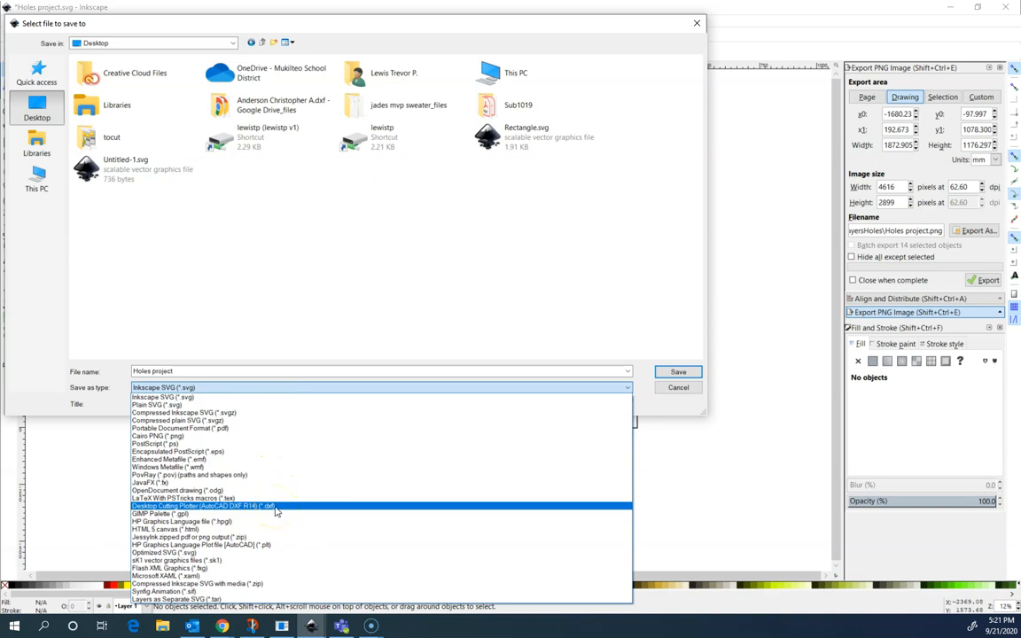
# - Save Holes project to the Desktop as Desktop Cutting Plotter (AutoCAD DXF R14)
pyautogui.click(204, 506)
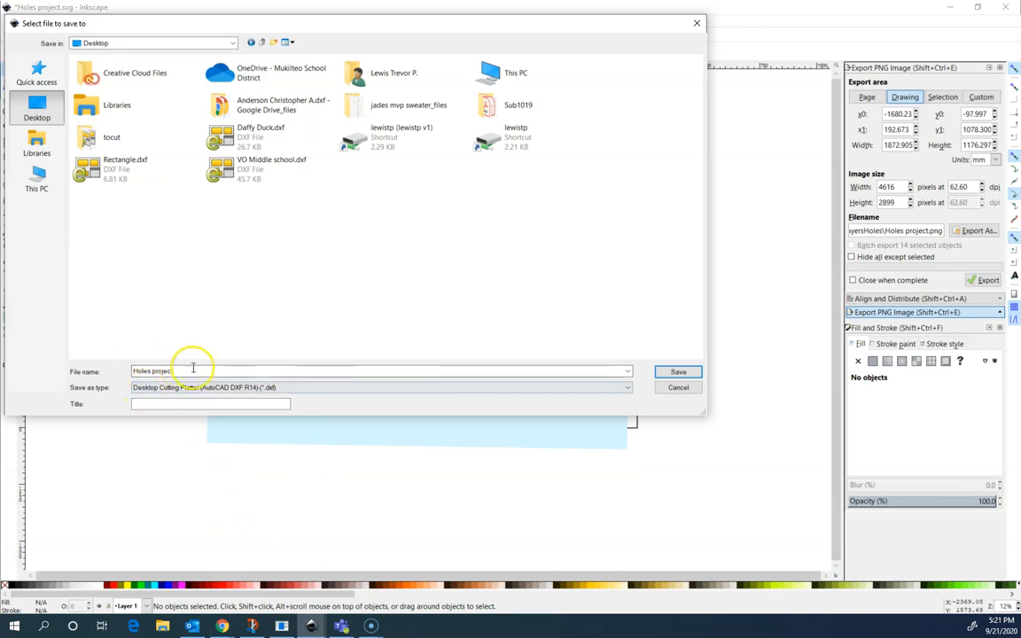
pyautogui.click(678, 371)
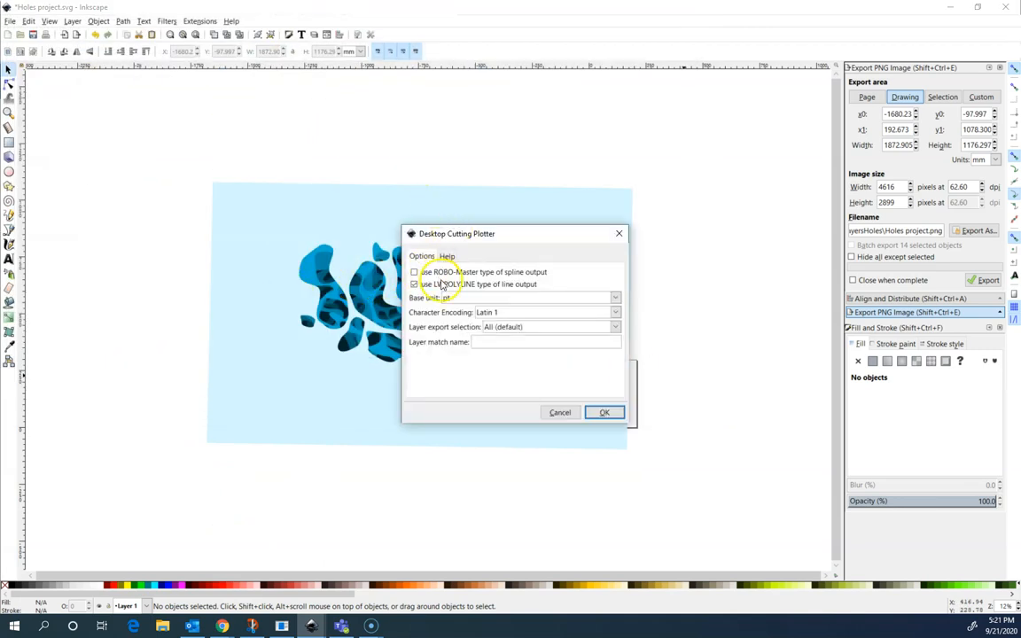
# - Set the DXF base unit to mm and confirm the export options
pyautogui.click(414, 284)
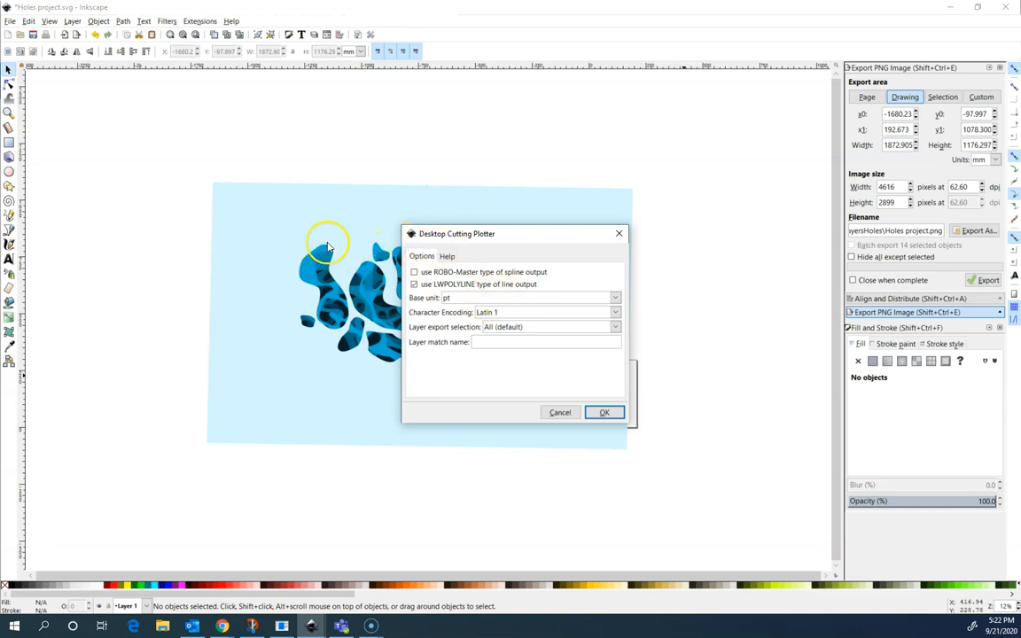
pyautogui.moveTo(349, 335)
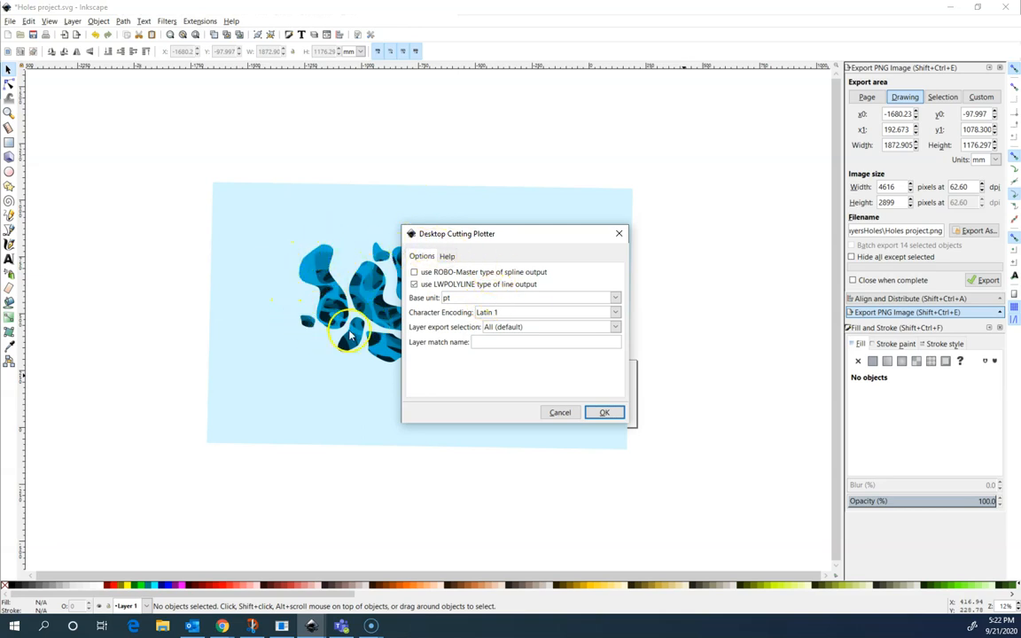
pyautogui.click(615, 297)
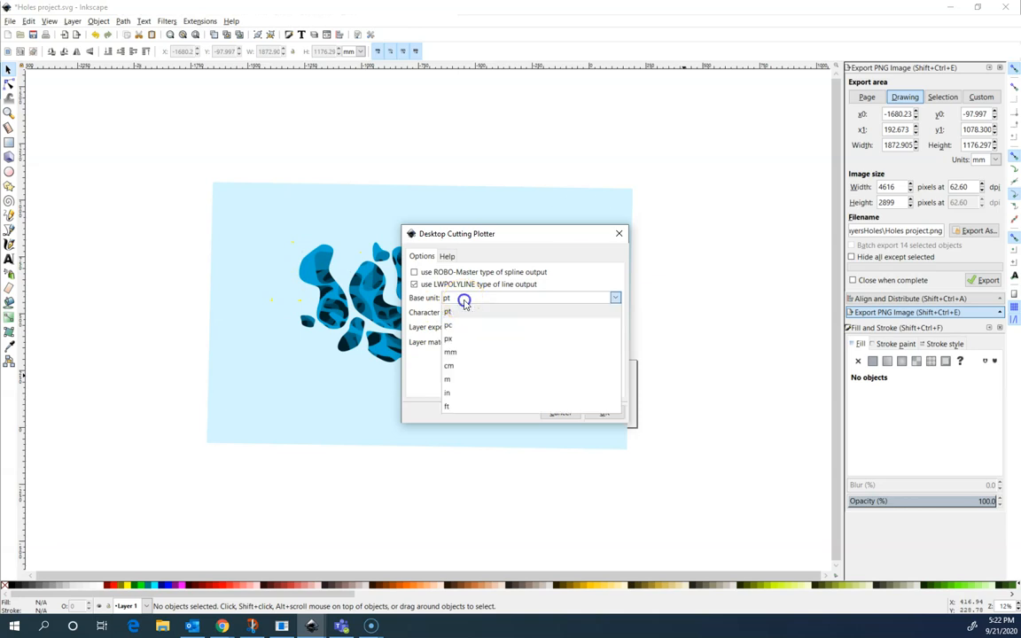
pyautogui.click(449, 365)
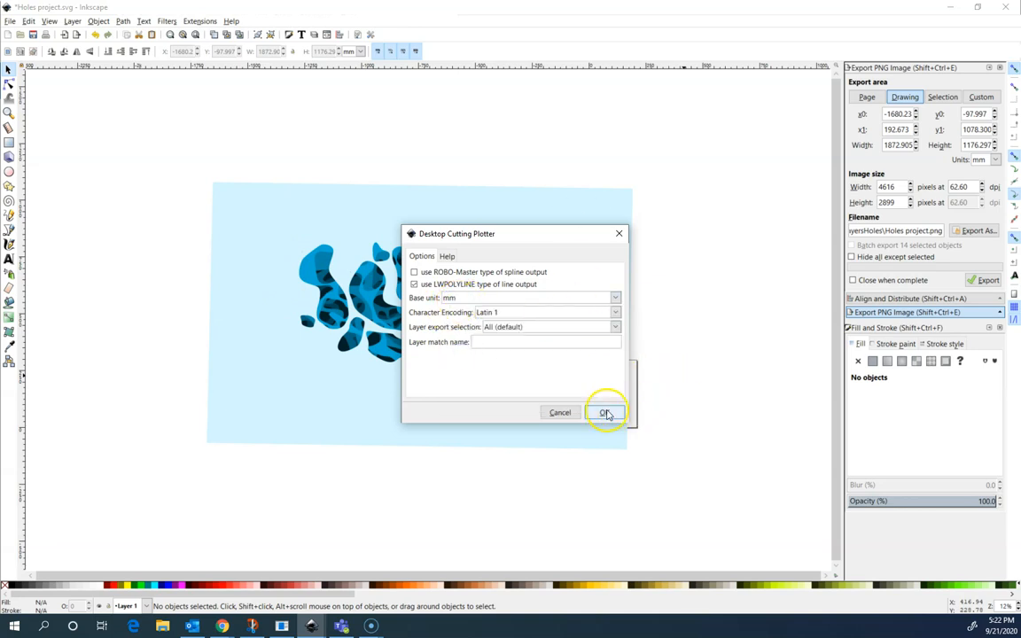
pyautogui.click(607, 412)
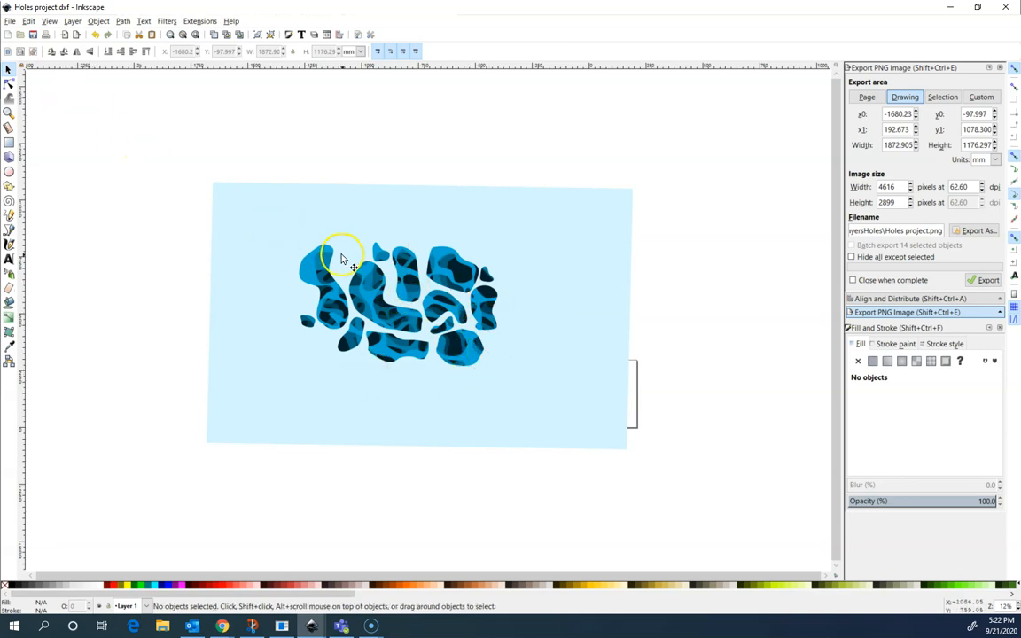
# - Close the DXF document, choosing to keep the drawing as an Inkscape SVG
pyautogui.click(1005, 7)
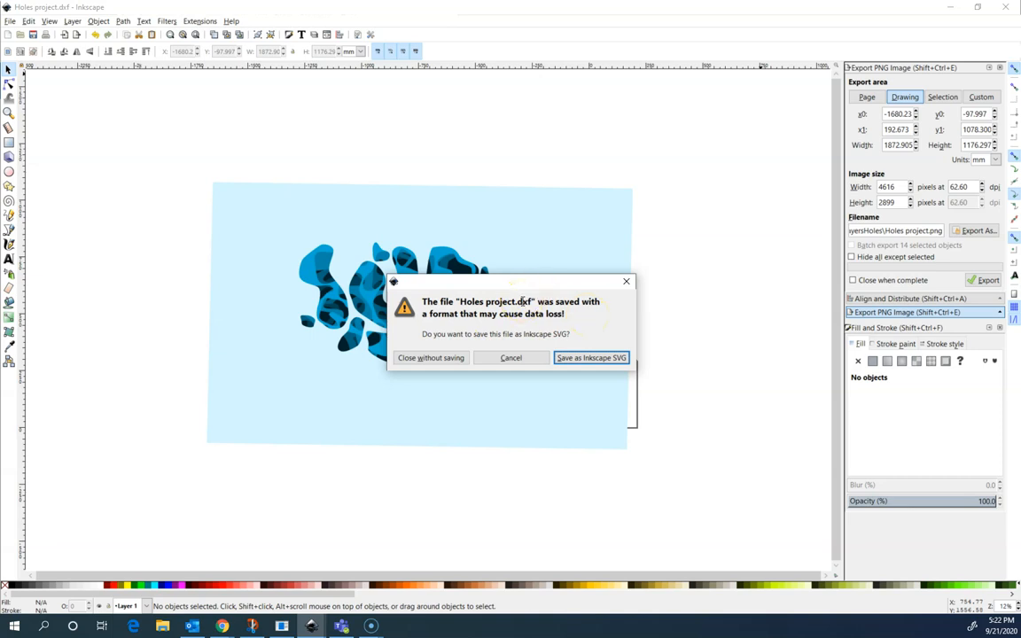
pyautogui.moveTo(521, 301)
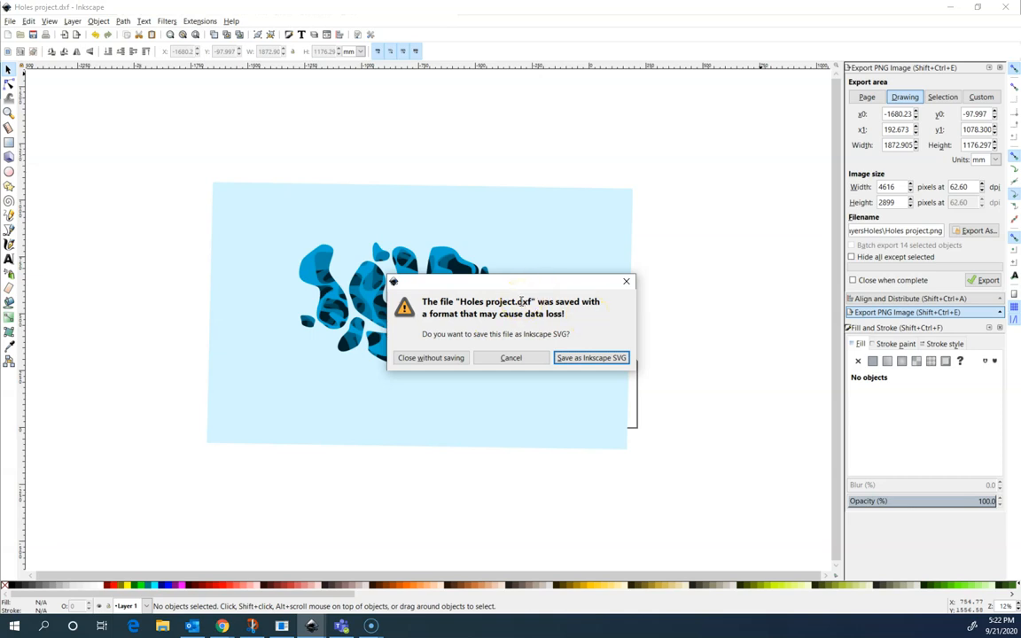
pyautogui.moveTo(615, 345)
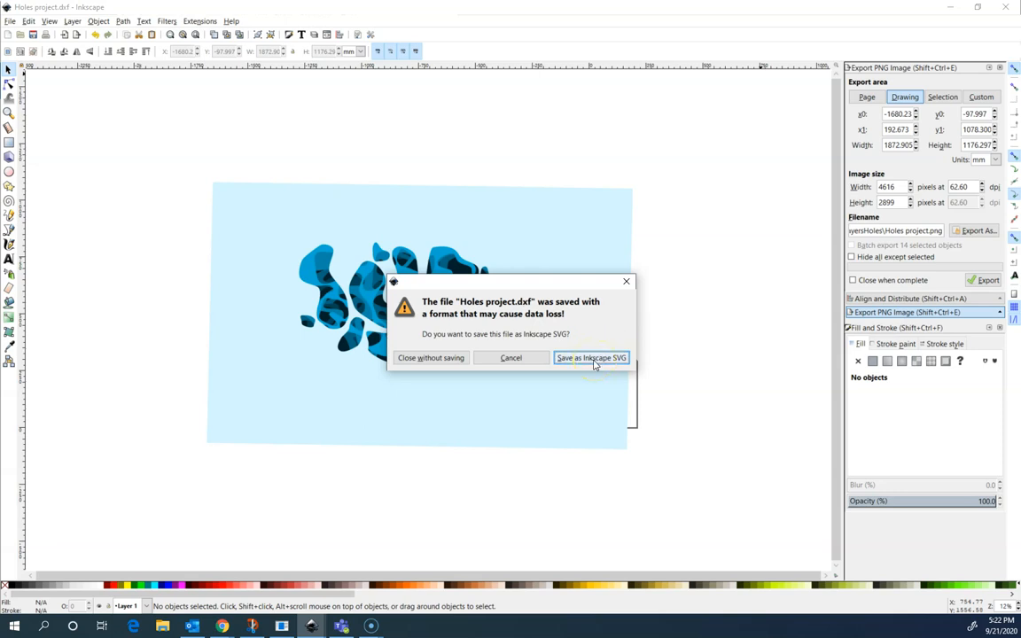
pyautogui.click(591, 358)
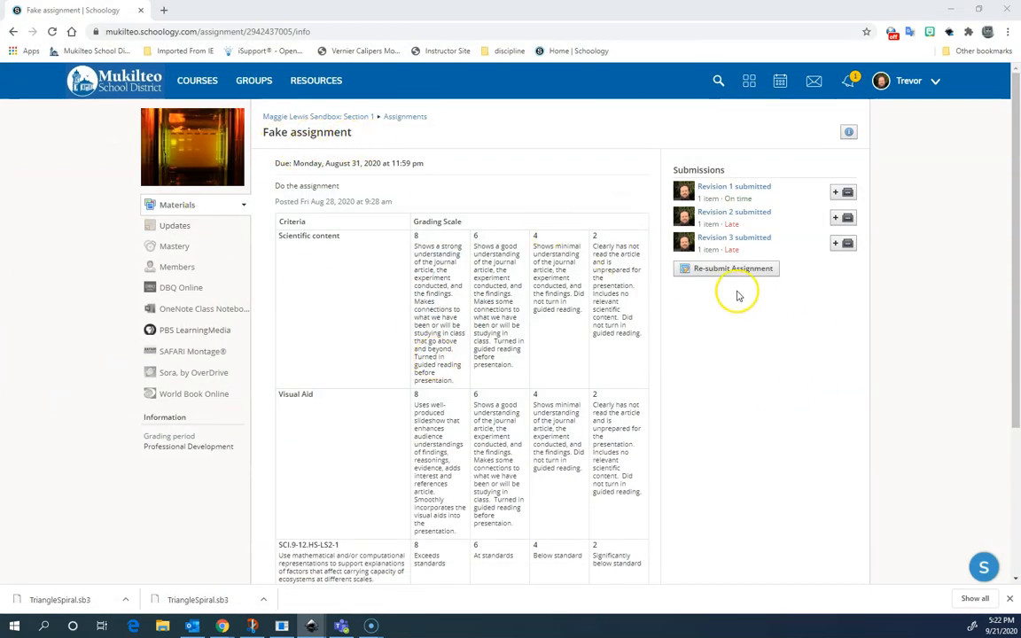
# - Resubmit the Fake assignment with Holes project.dxf from the Desktop, creating Revision 4
pyautogui.click(727, 269)
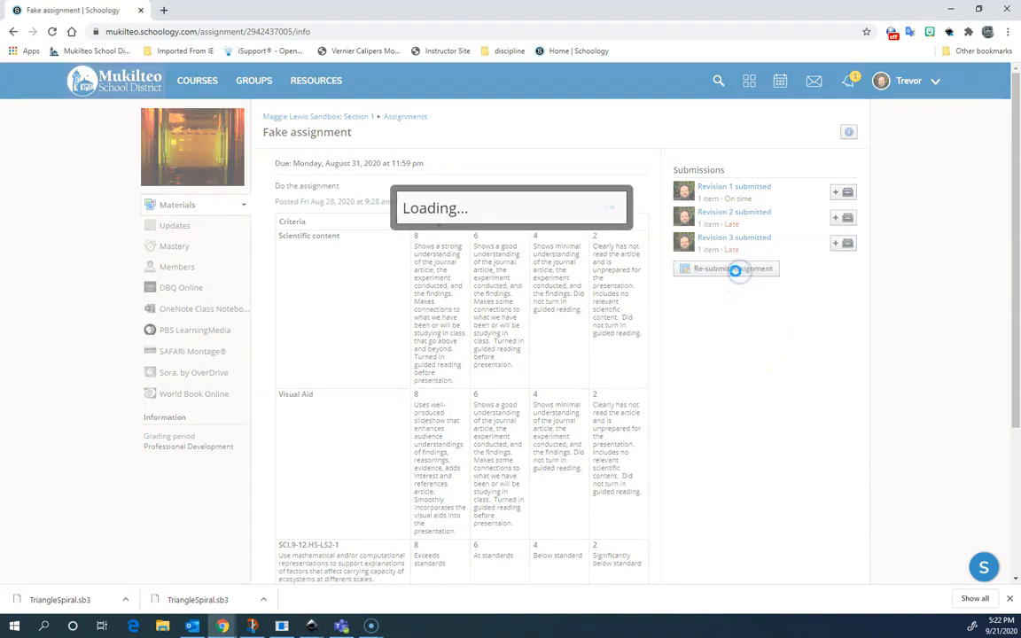
pyautogui.click(732, 269)
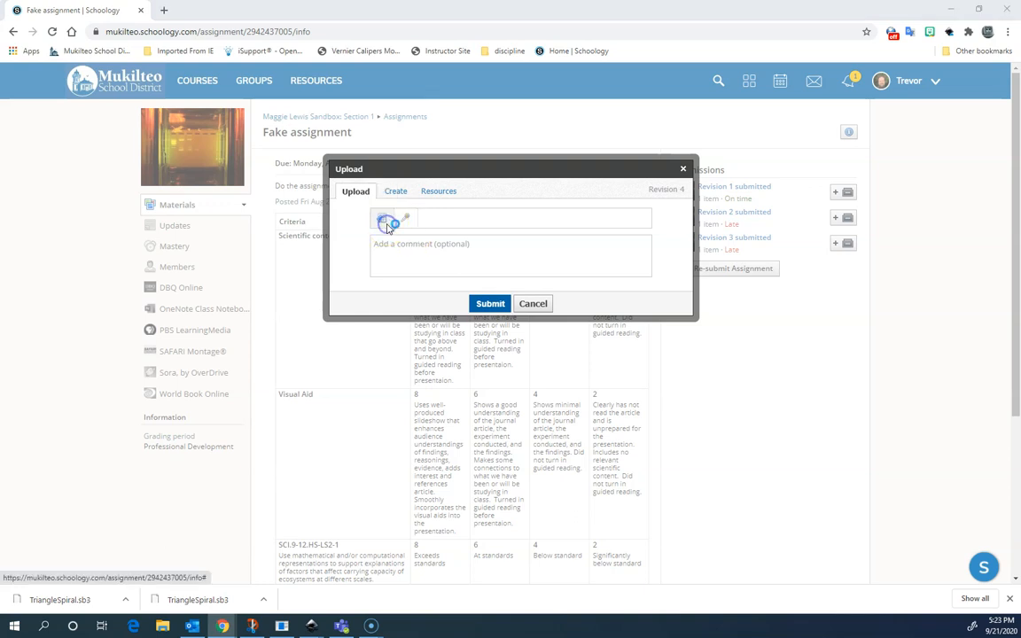
pyautogui.click(387, 224)
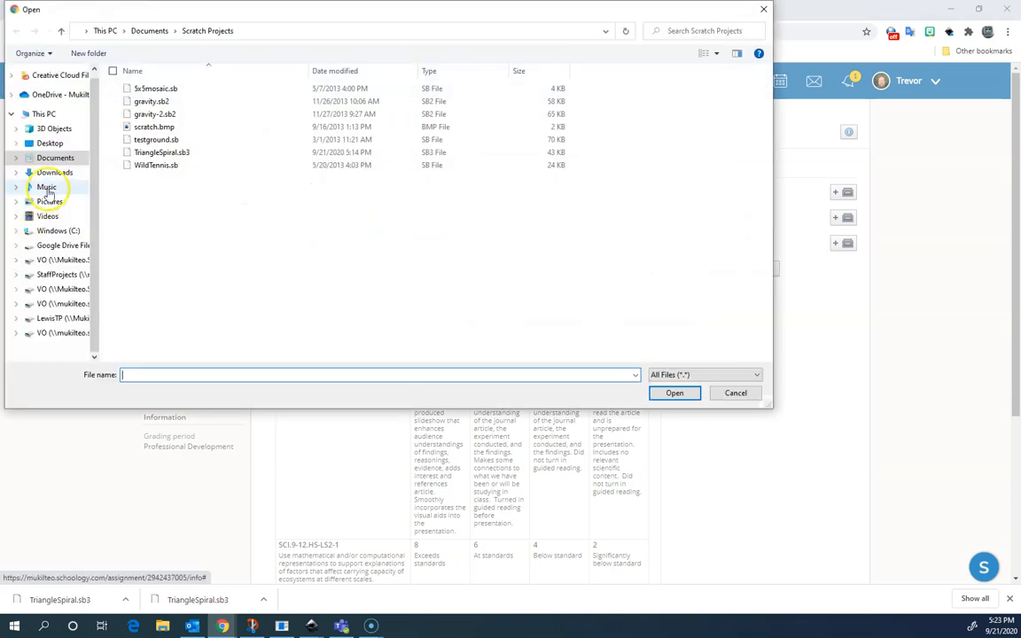
pyautogui.click(50, 142)
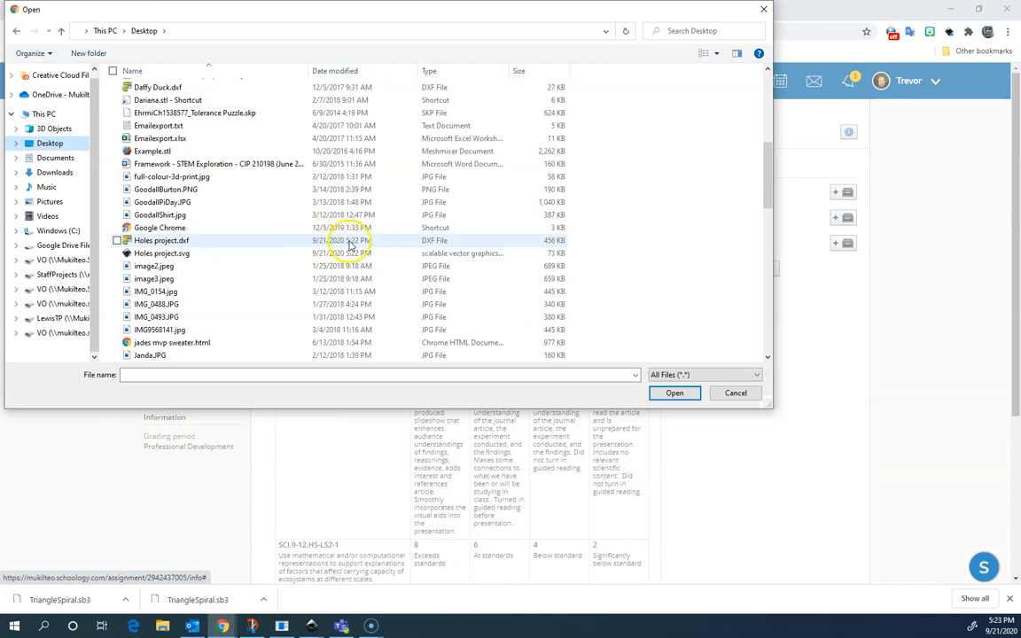
pyautogui.click(161, 240)
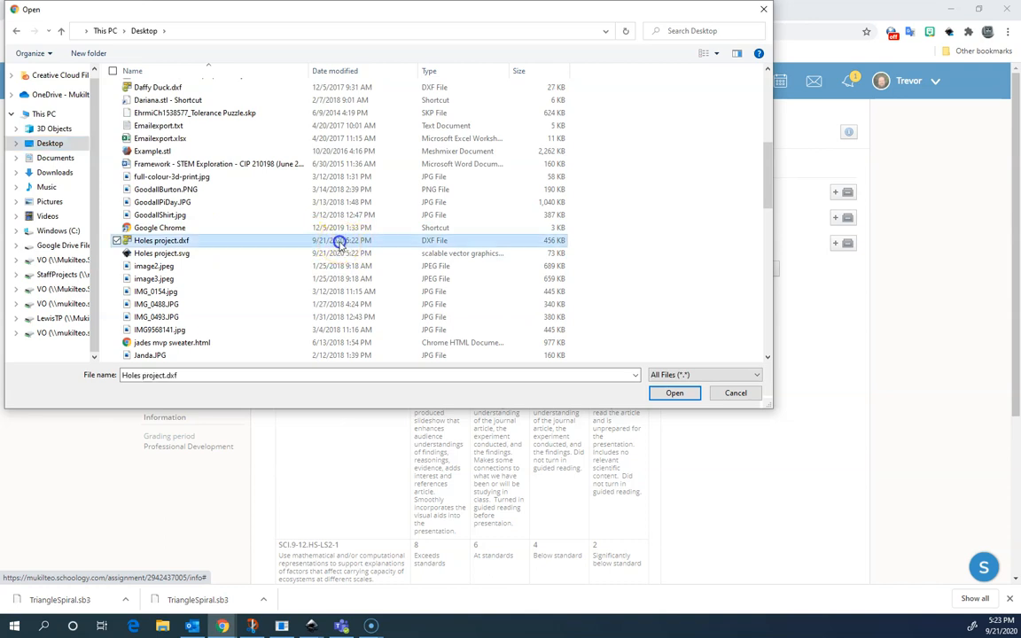
pyautogui.click(675, 392)
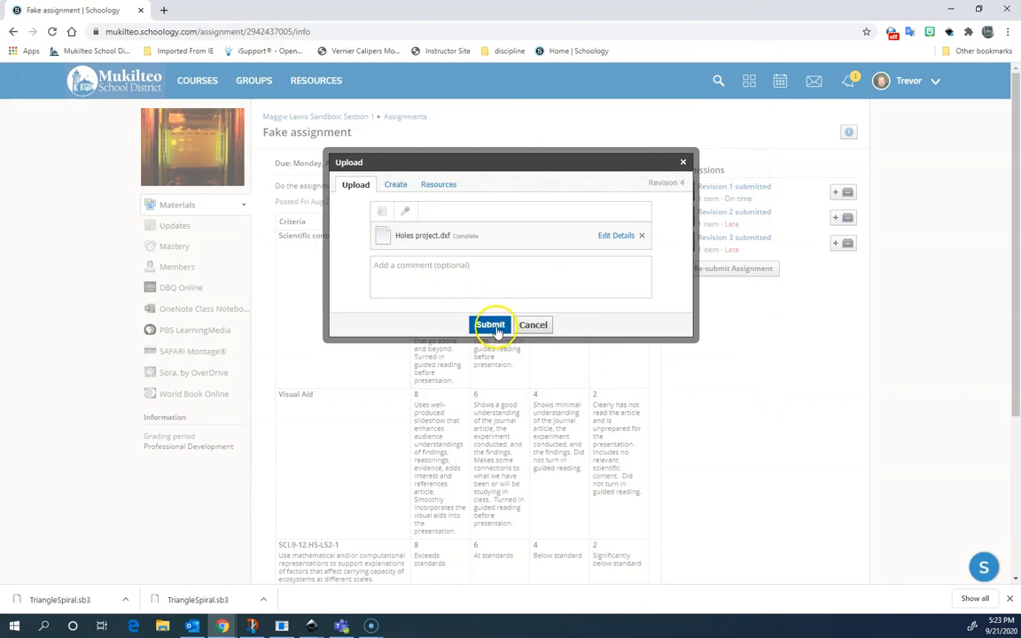
pyautogui.click(490, 324)
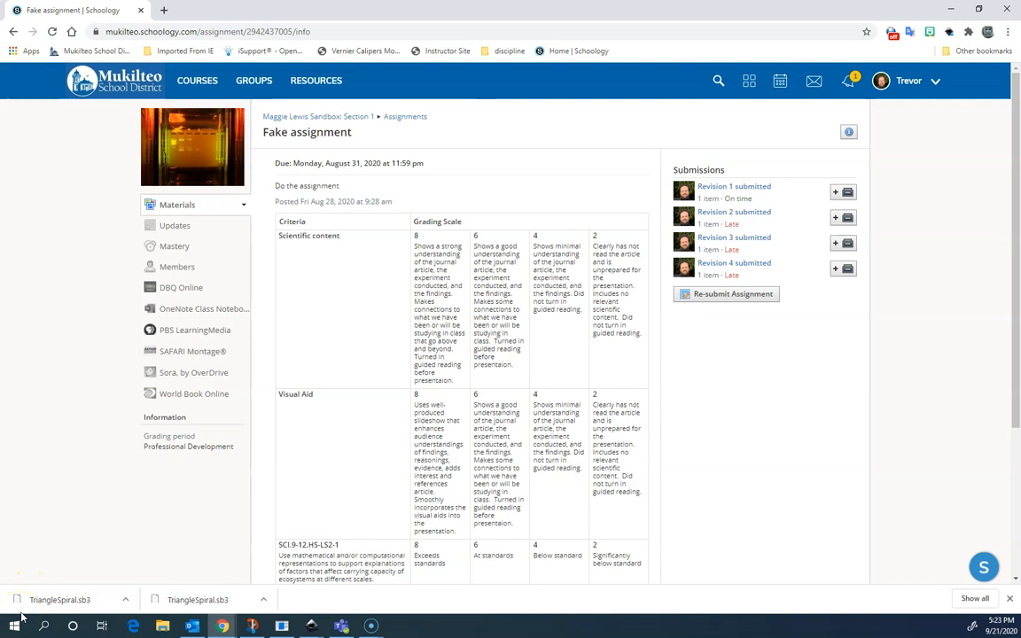
# - Reopen Holes project.dxf from recent files, accepting manual scaling at factor 1.0
pyautogui.click(281, 627)
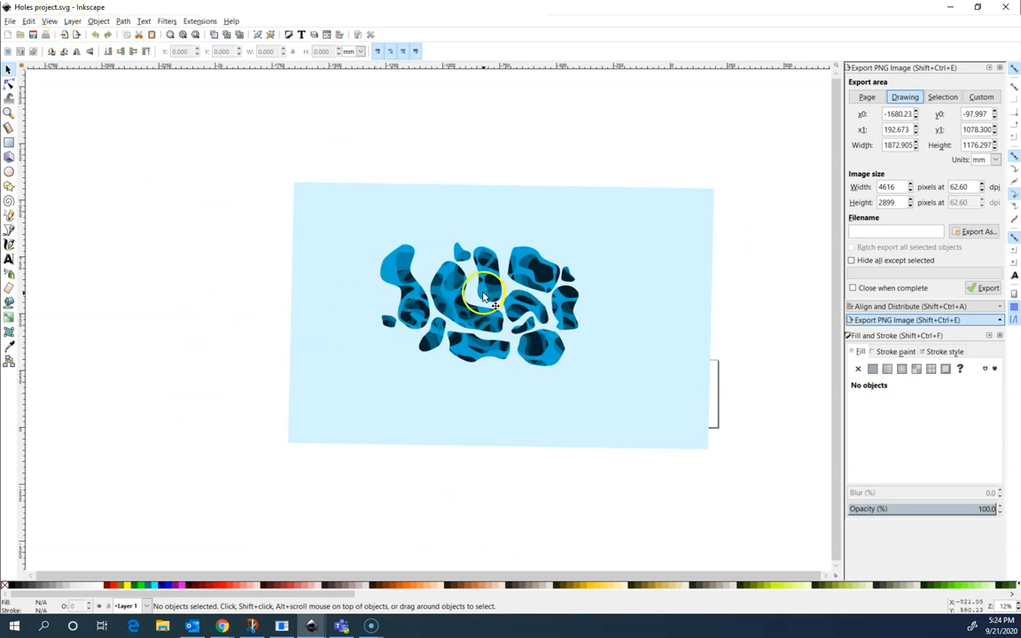
pyautogui.click(10, 21)
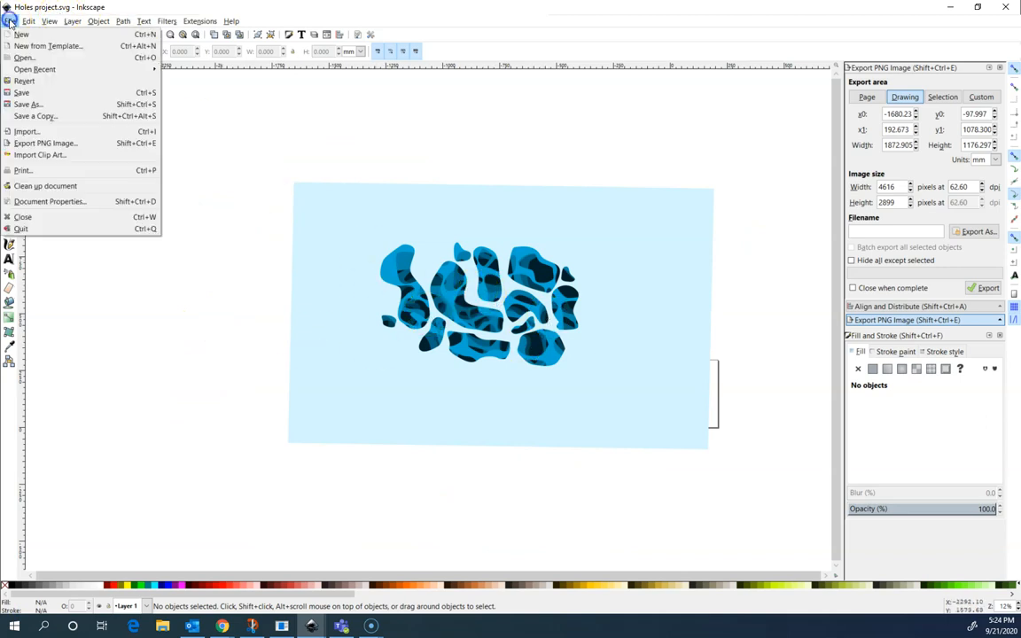
pyautogui.click(35, 69)
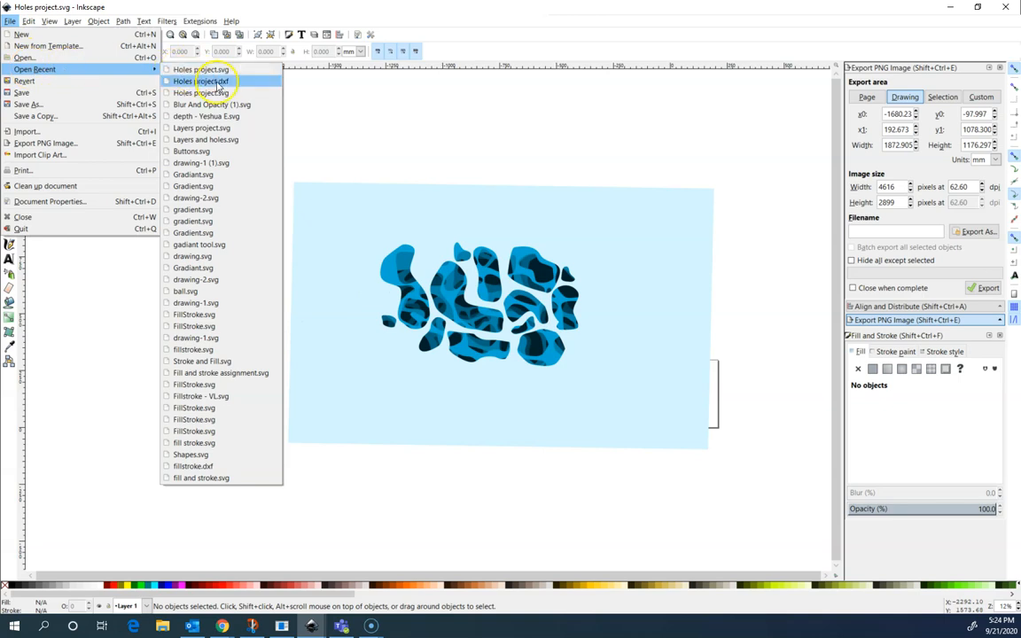
pyautogui.click(205, 81)
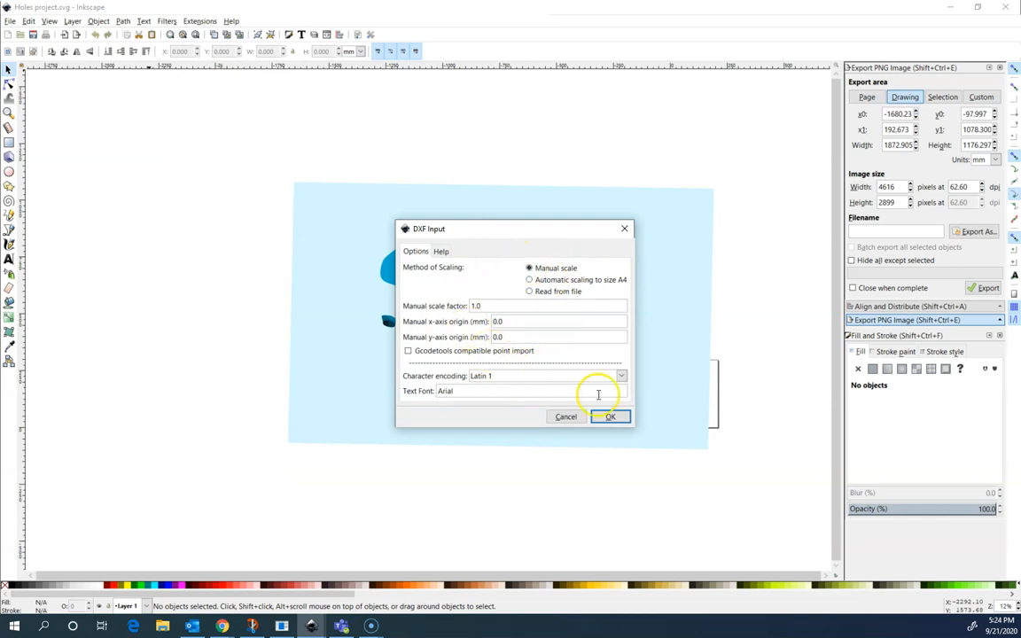
pyautogui.click(611, 417)
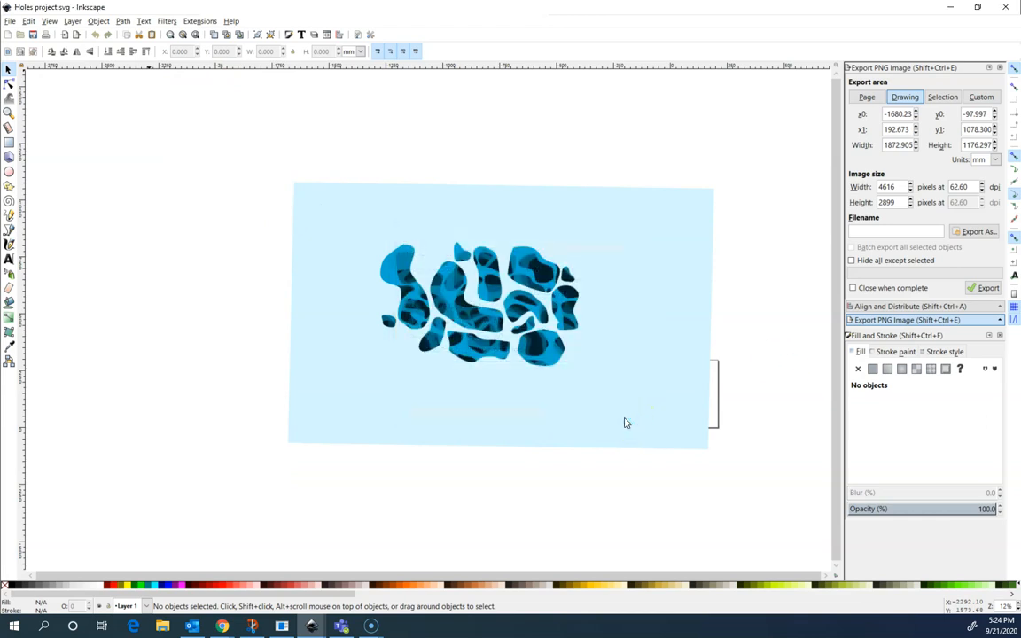
pyautogui.moveTo(626, 422)
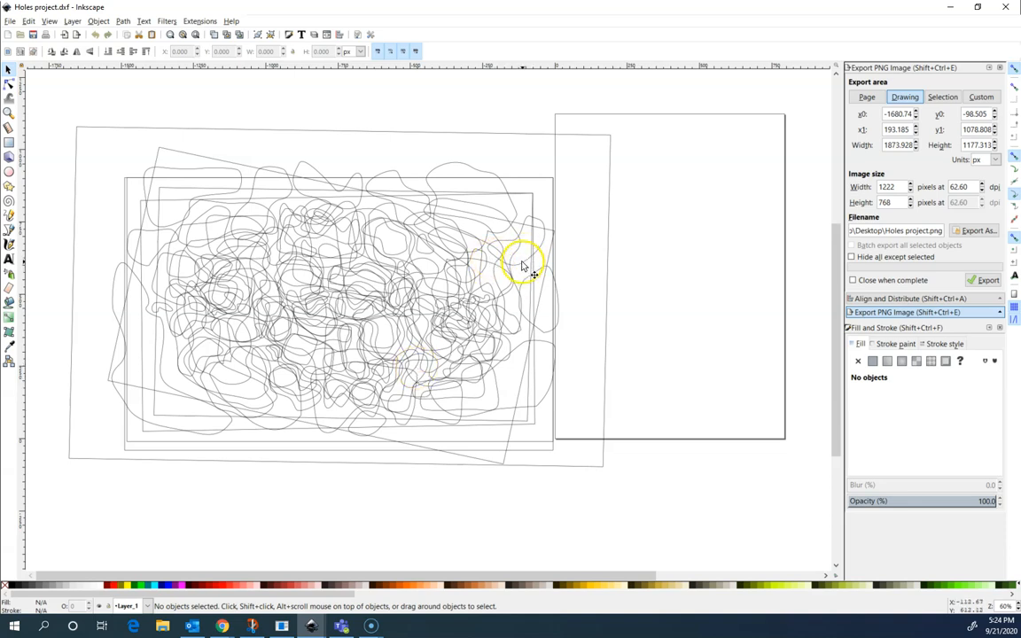
# - Select a small stray path in the imported DXF to inspect the fill-less outlines
pyautogui.click(523, 266)
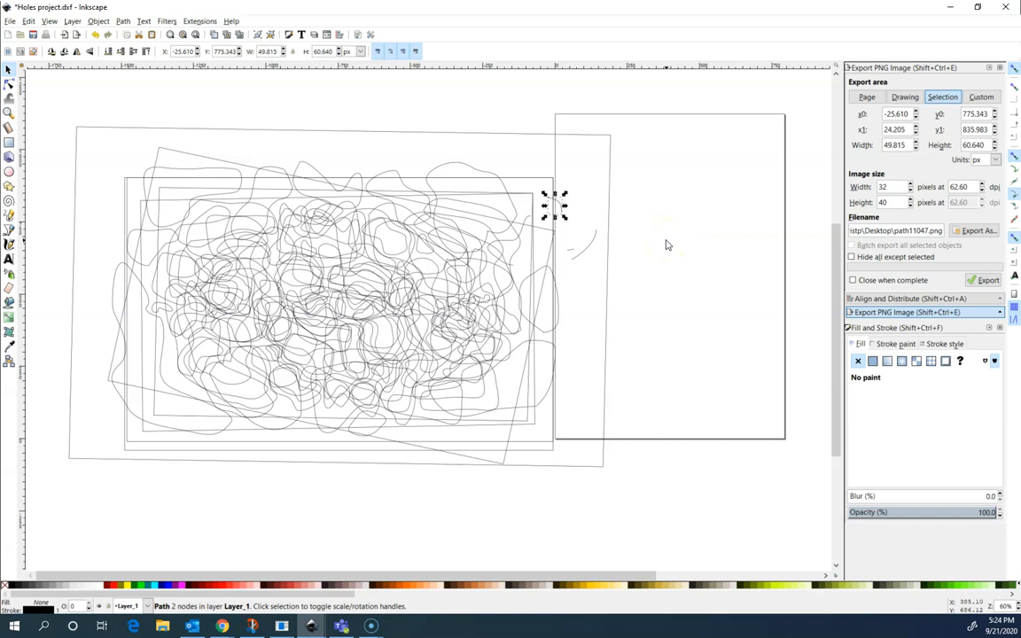
pyautogui.moveTo(829, 266)
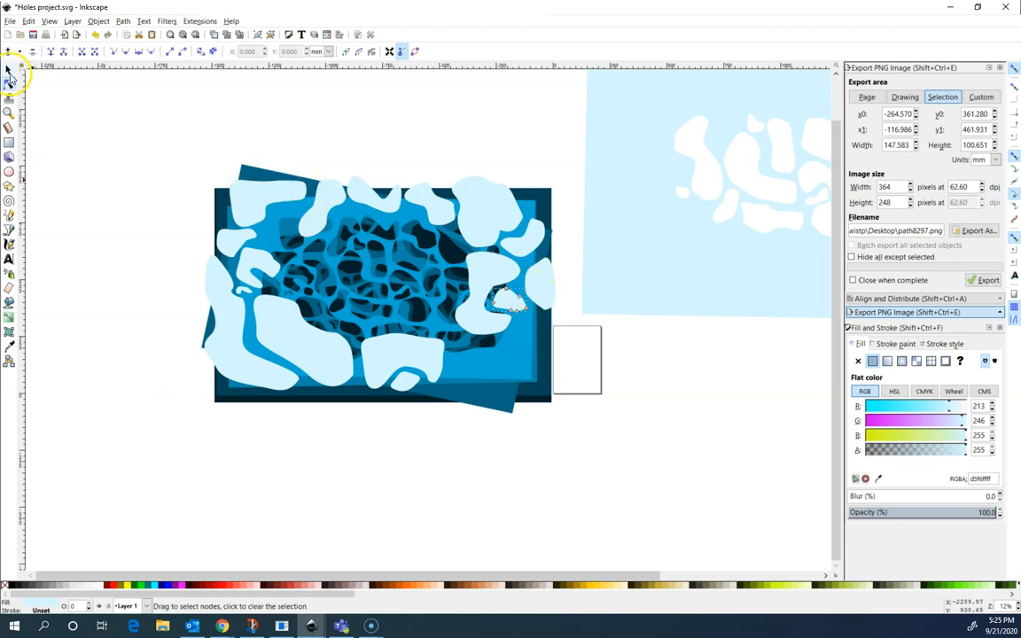
# - With the Select tool, pick the loose light-blue blobs on the right and left of the sheet
pyautogui.click(10, 70)
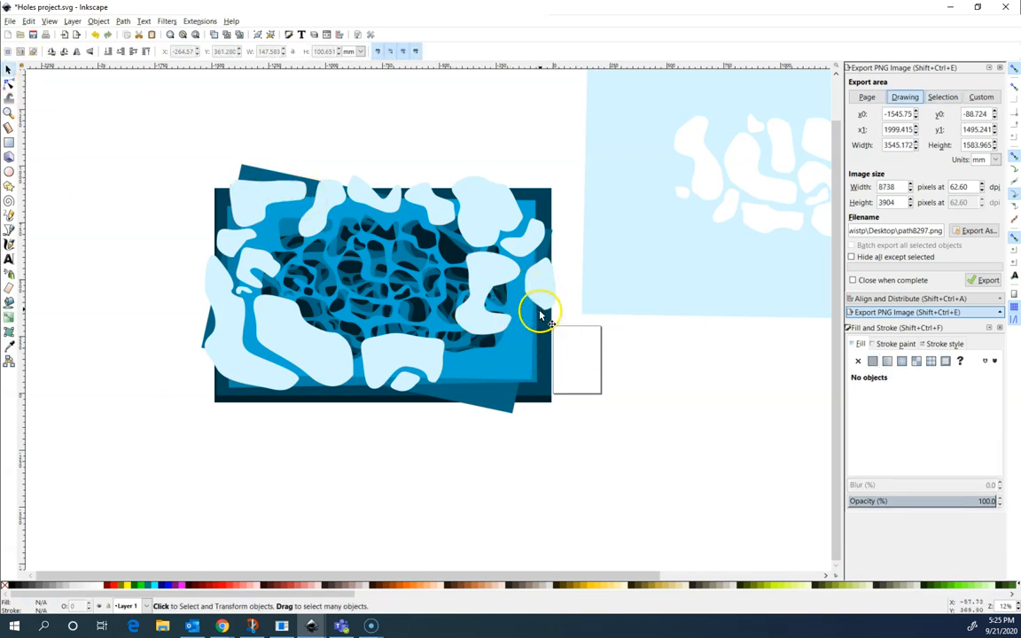
pyautogui.click(528, 257)
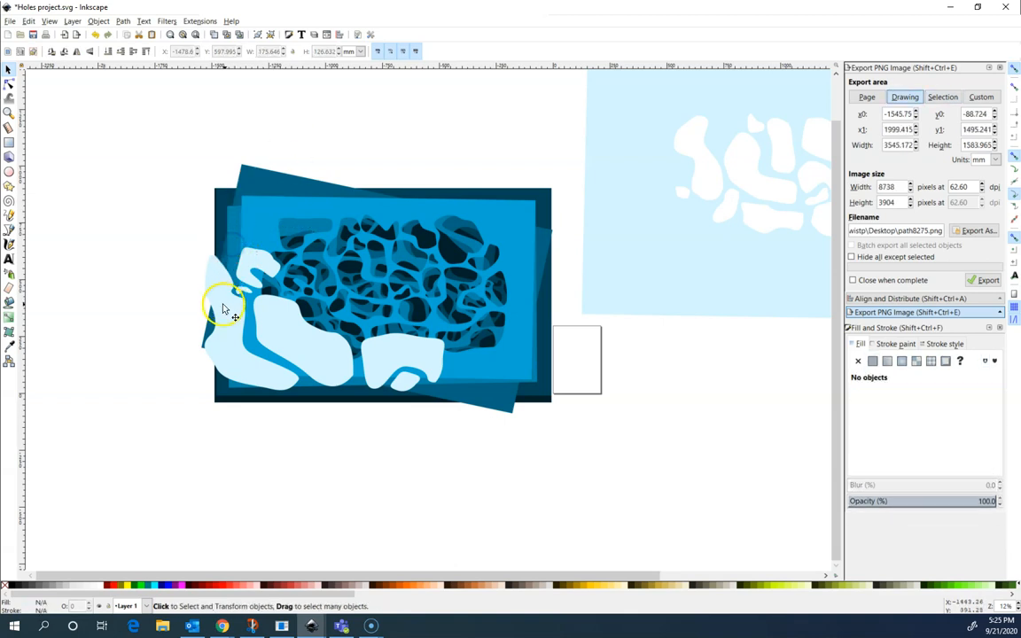
pyautogui.click(253, 275)
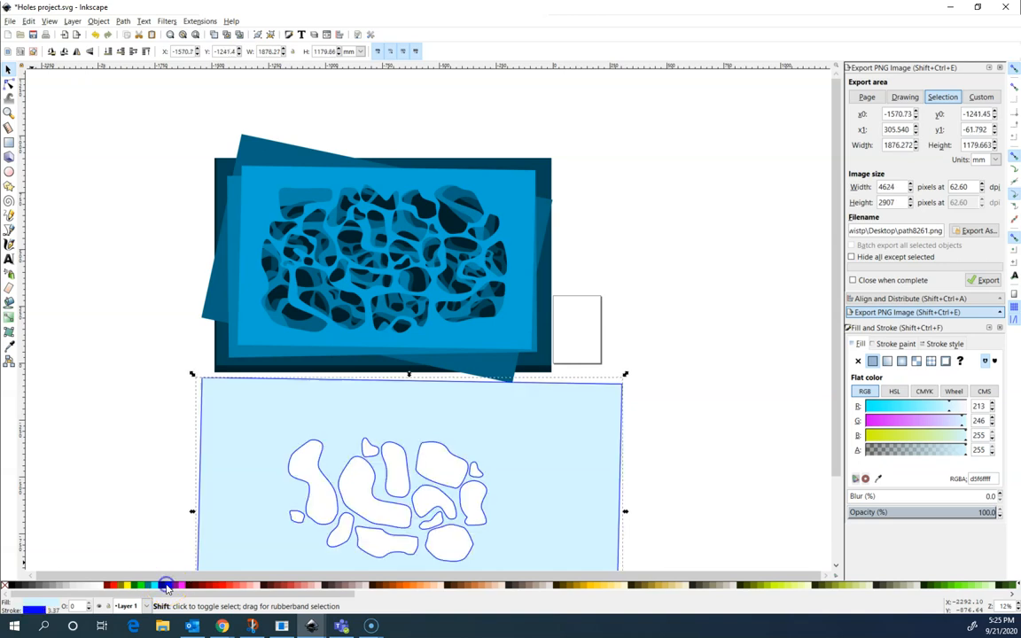
# - Break the holed sheet apart into separate light-blue cut shapes via Path > Break Apart
pyautogui.scroll(-3)
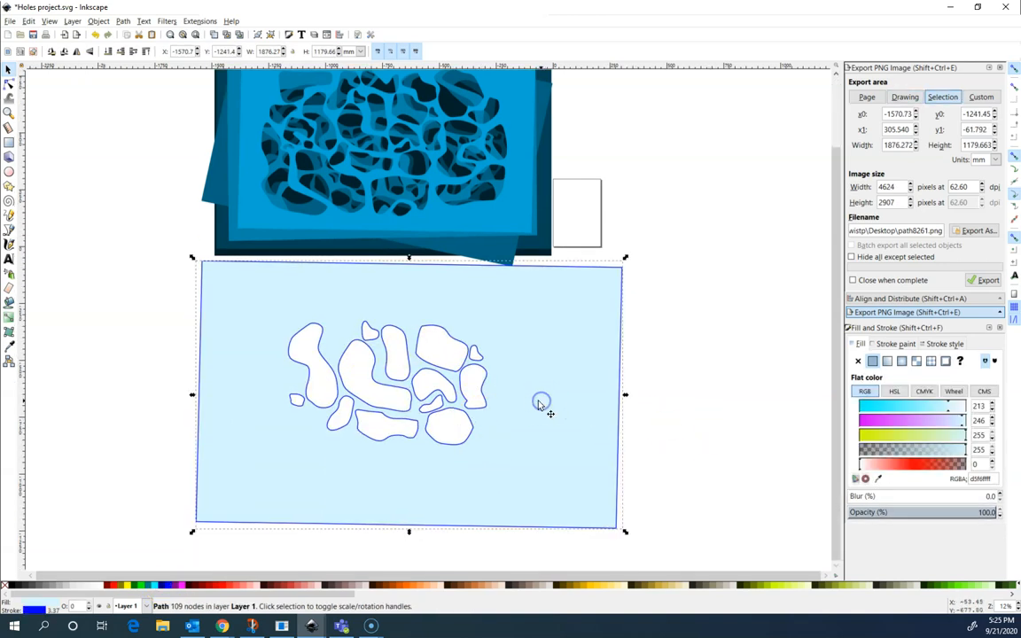
pyautogui.click(122, 20)
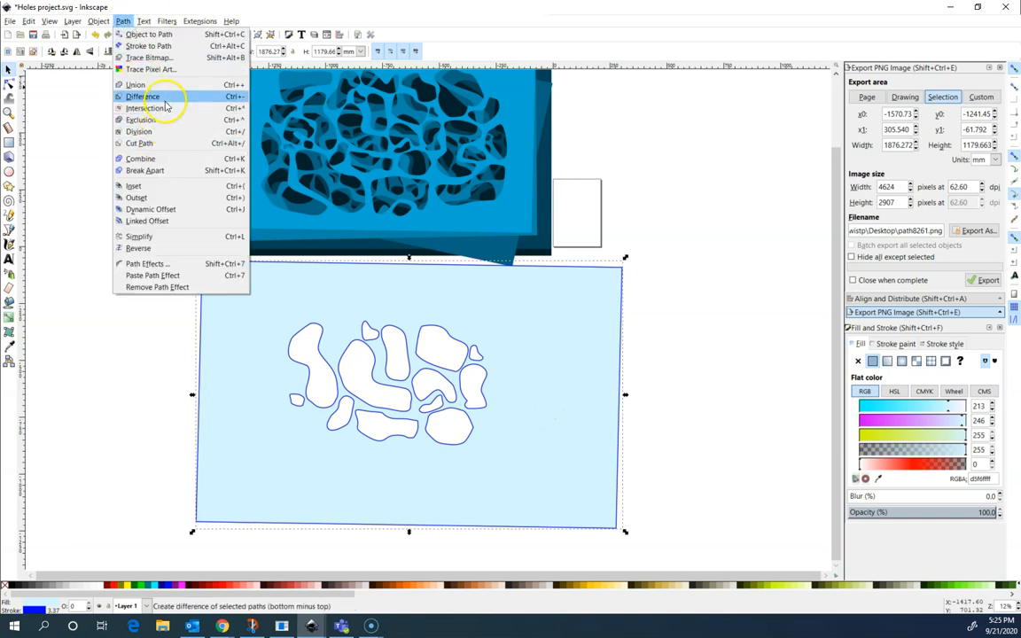
pyautogui.moveTo(144, 170)
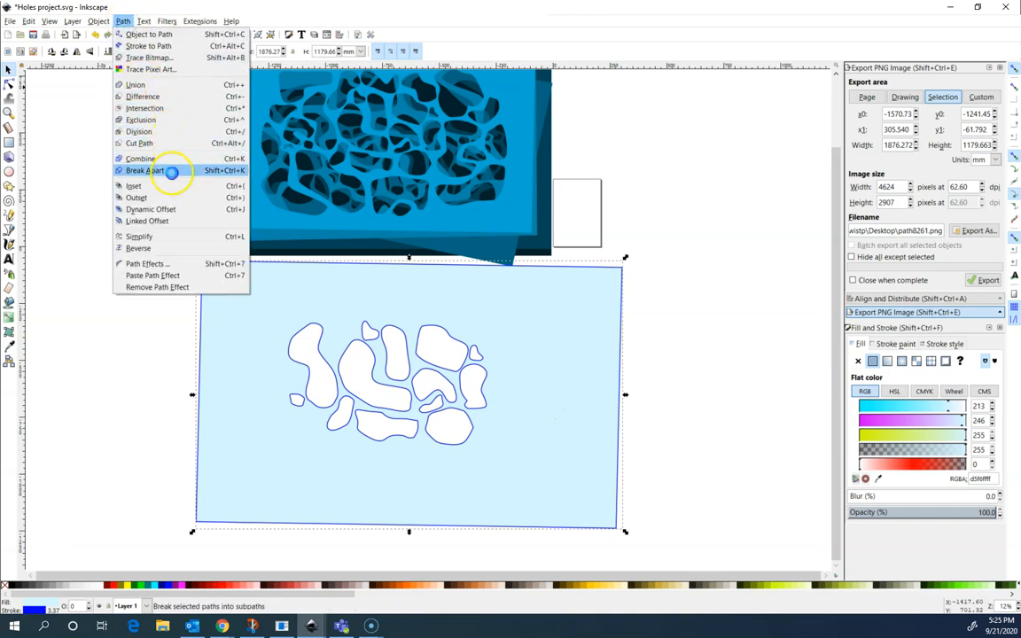
pyautogui.click(144, 170)
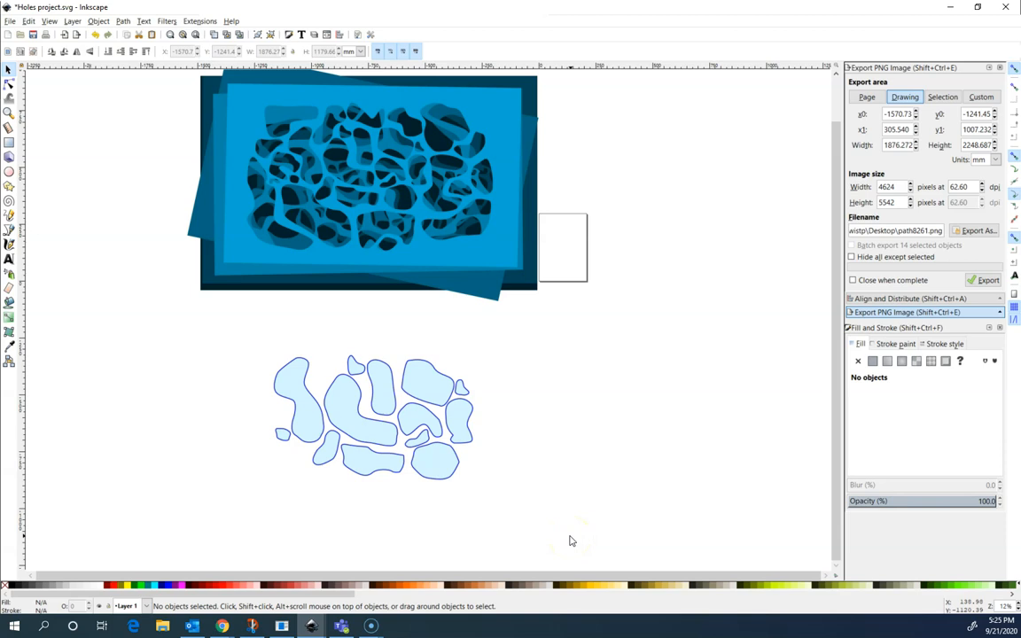
pyautogui.moveTo(295, 497)
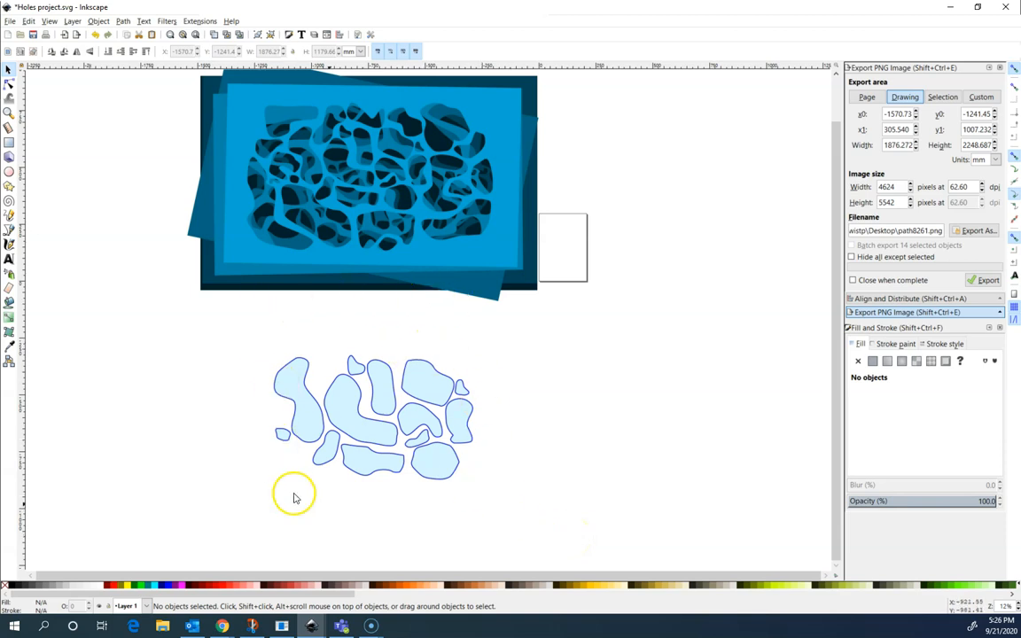
pyautogui.moveTo(368, 254)
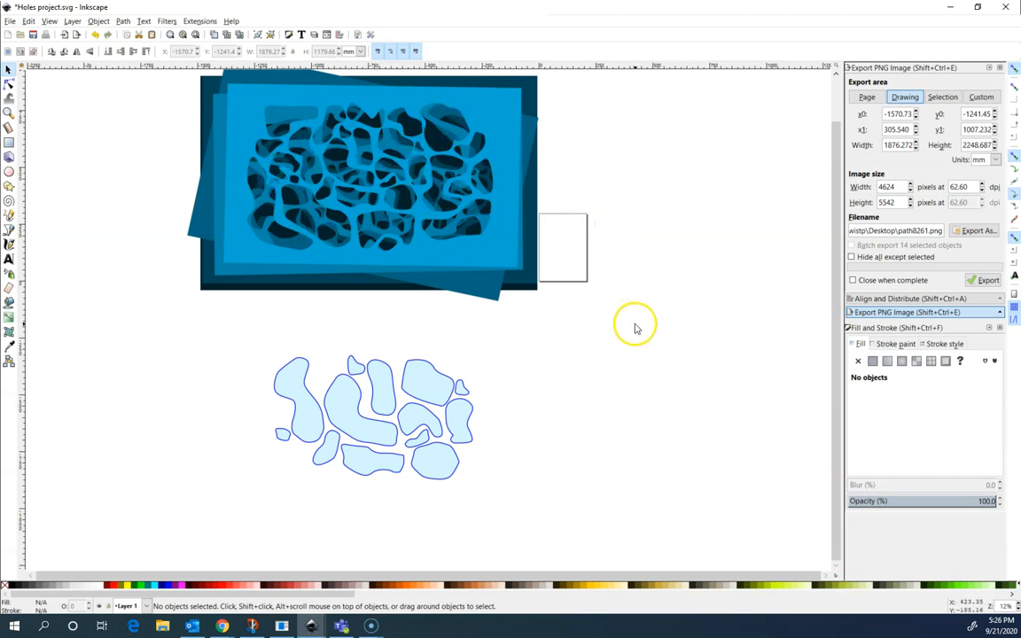
pyautogui.moveTo(630, 324)
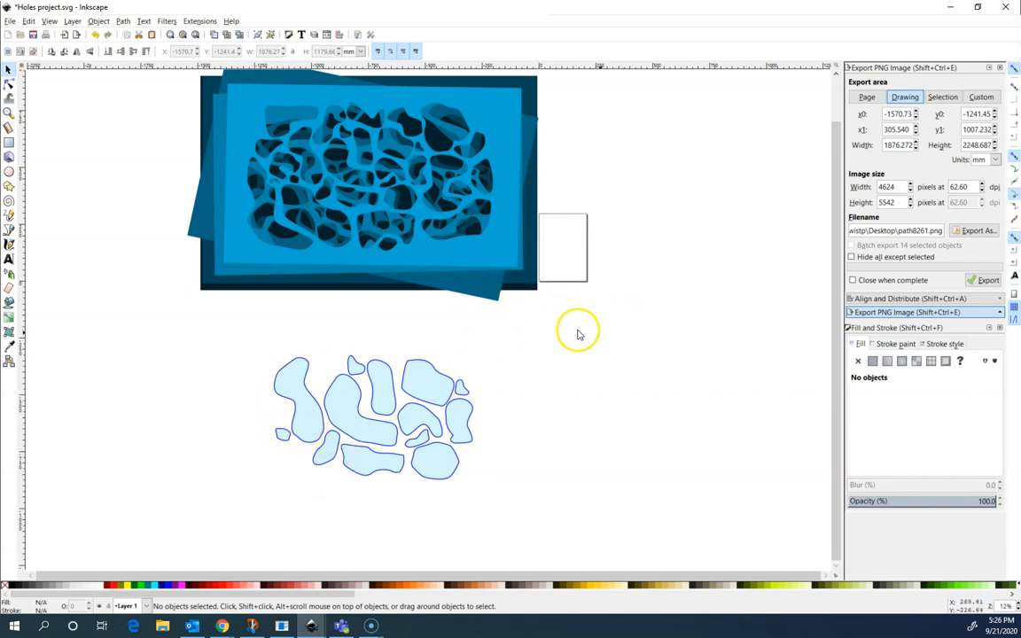
pyautogui.moveTo(666, 416)
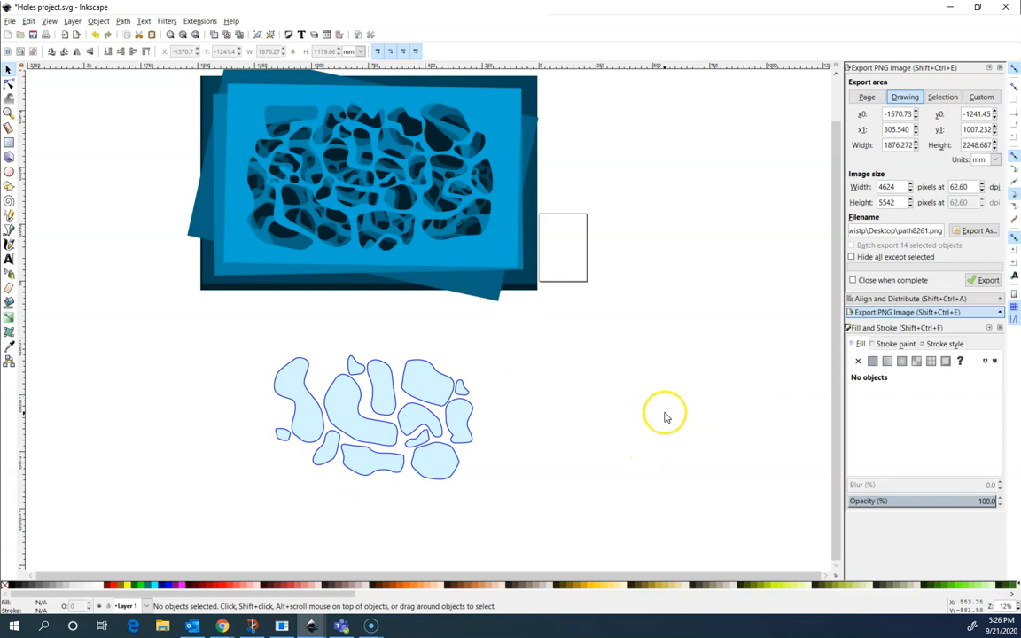
pyautogui.moveTo(612, 412)
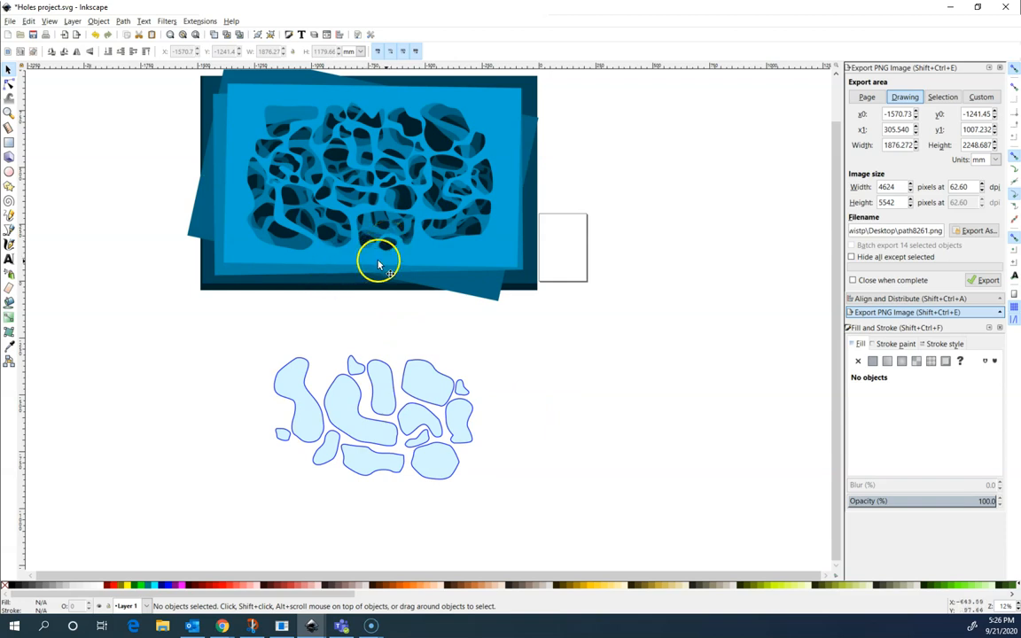
pyautogui.moveTo(399, 261)
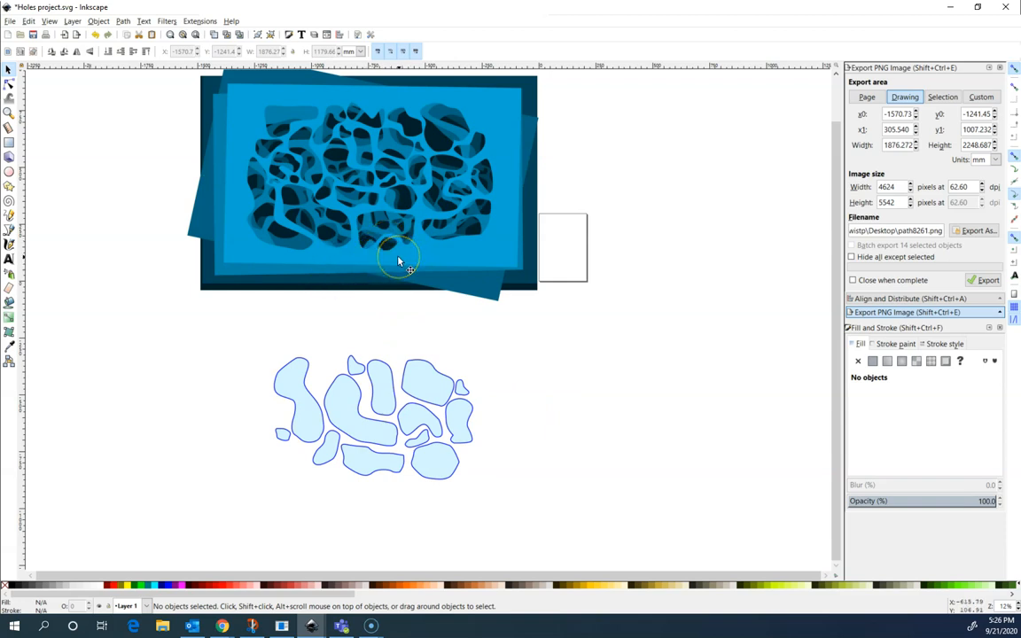